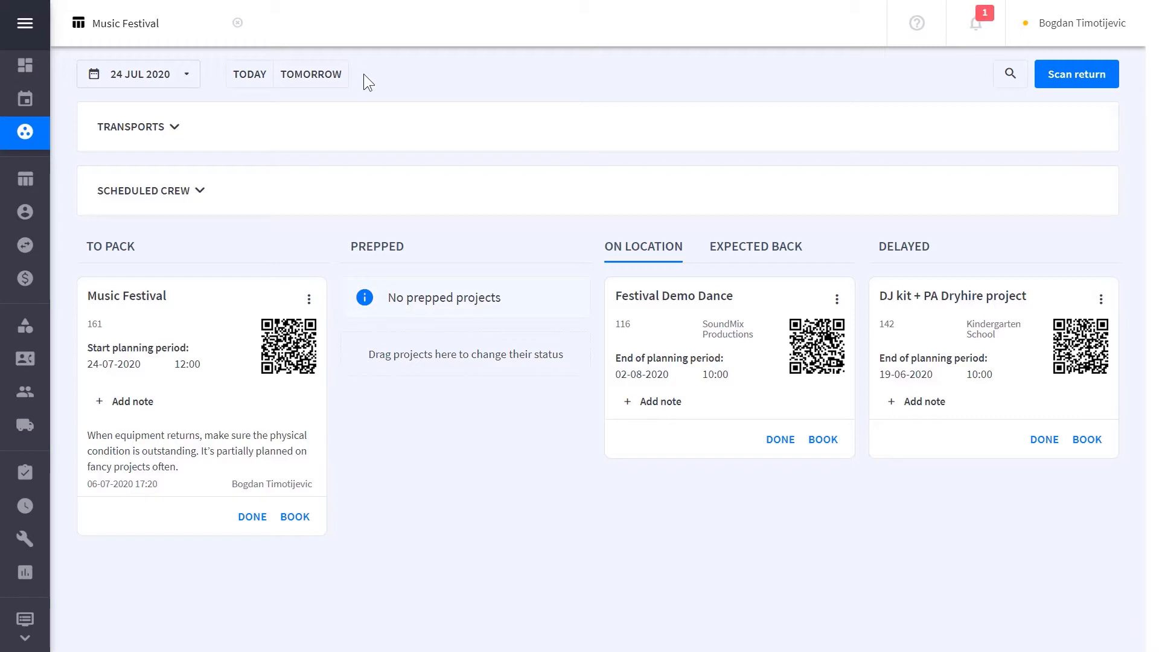
mouse_move(365, 118)
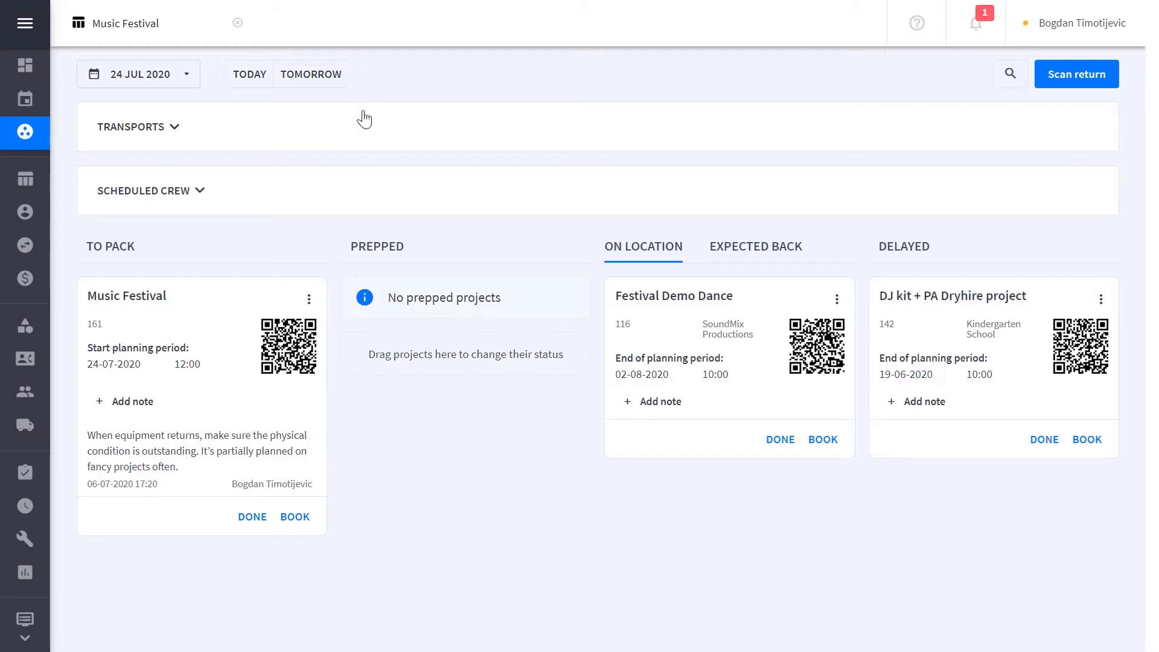
Step: Open the Music Festival project's booking screen from the warehouse board
click(137, 126)
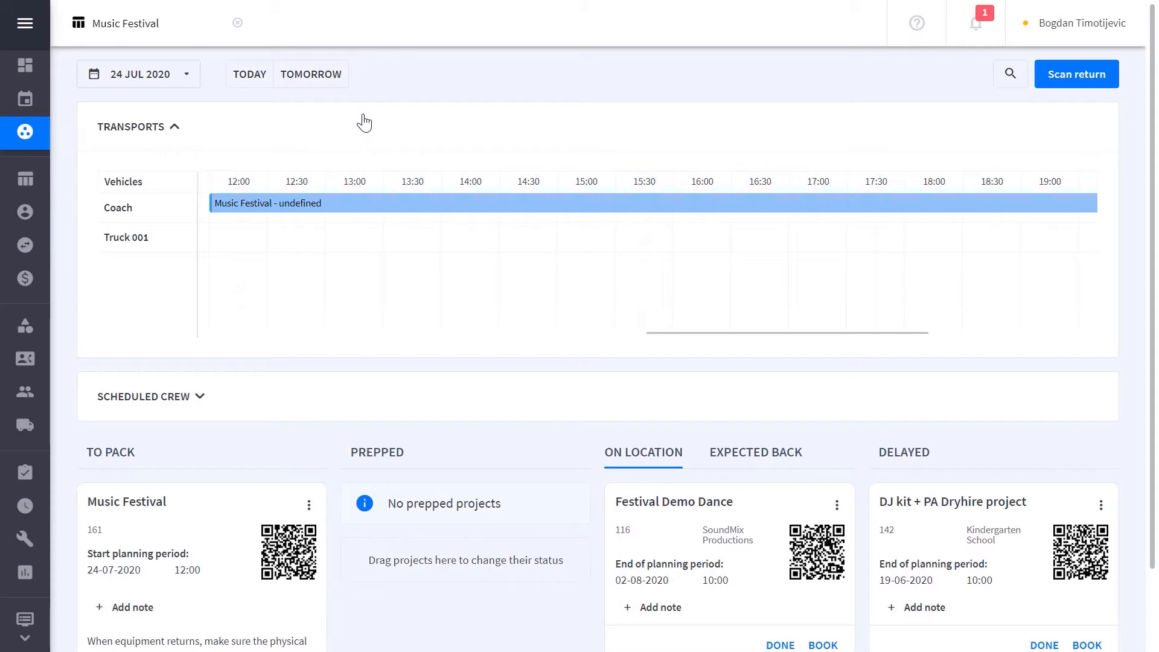
click(131, 126)
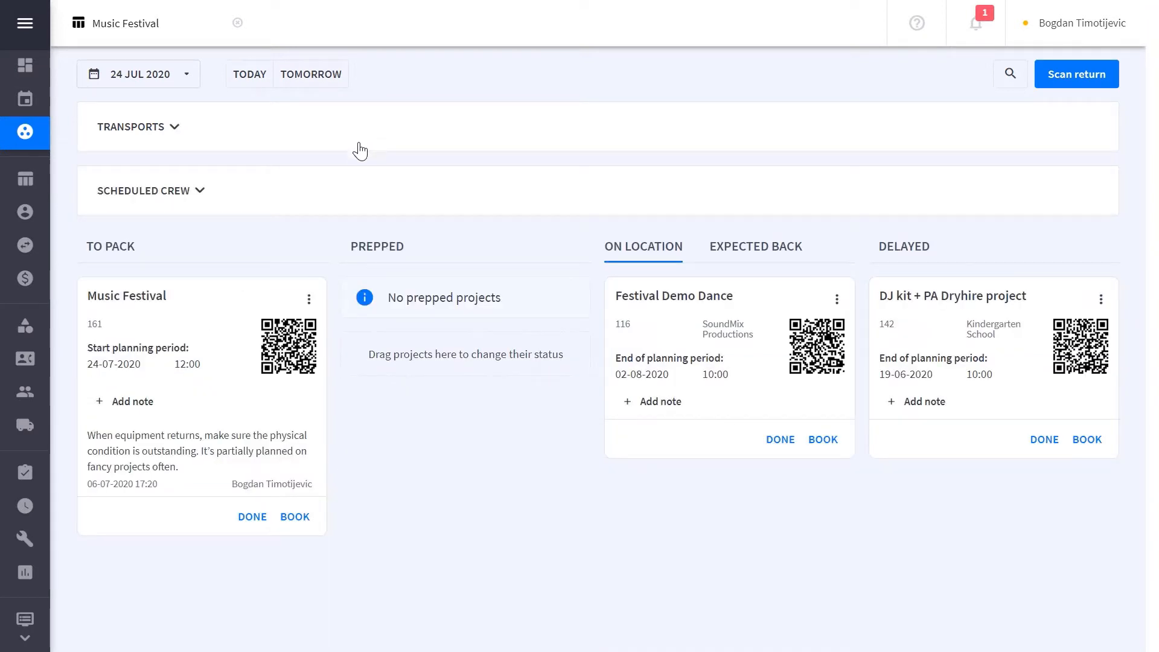
click(144, 190)
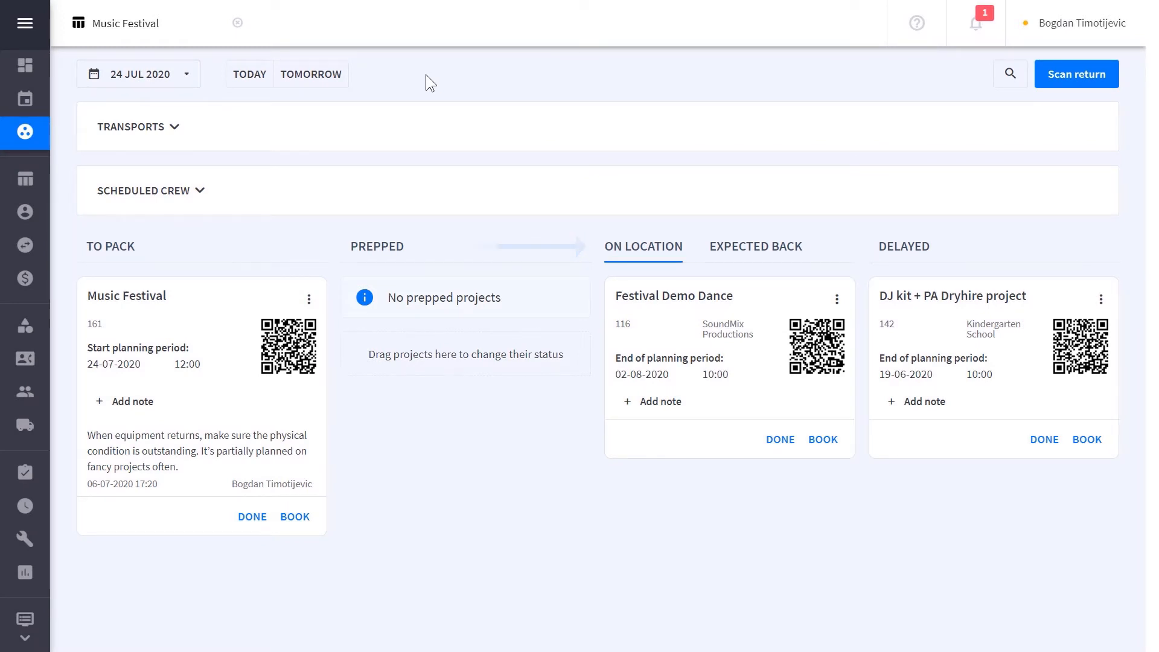
scroll(down, 3)
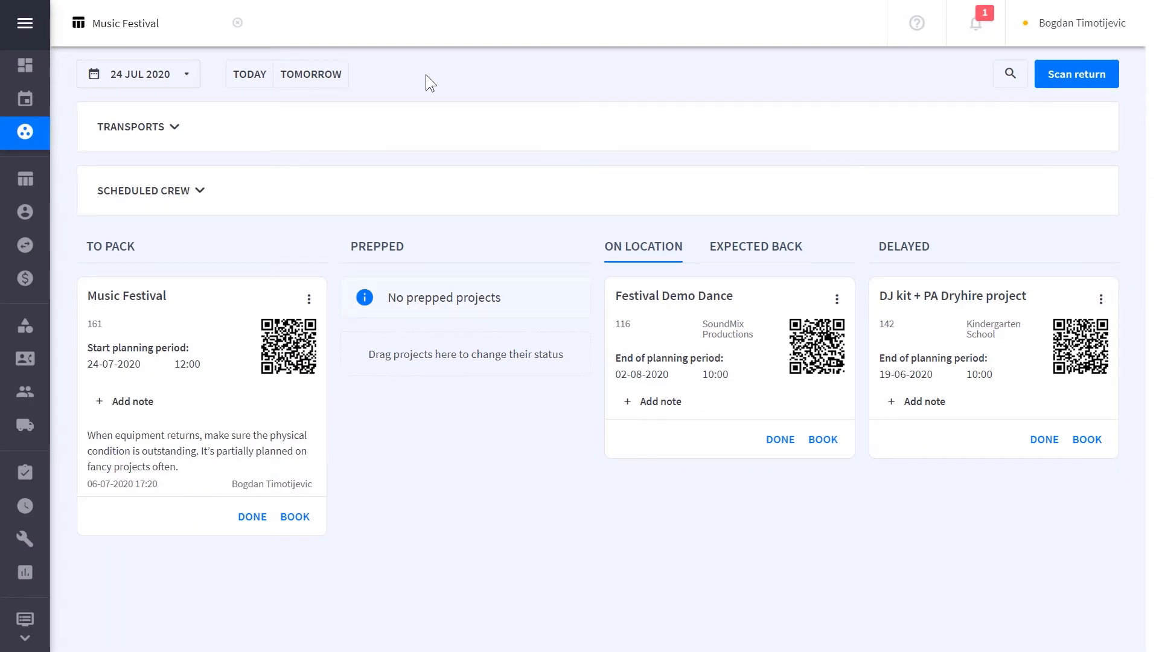
mouse_move(420, 109)
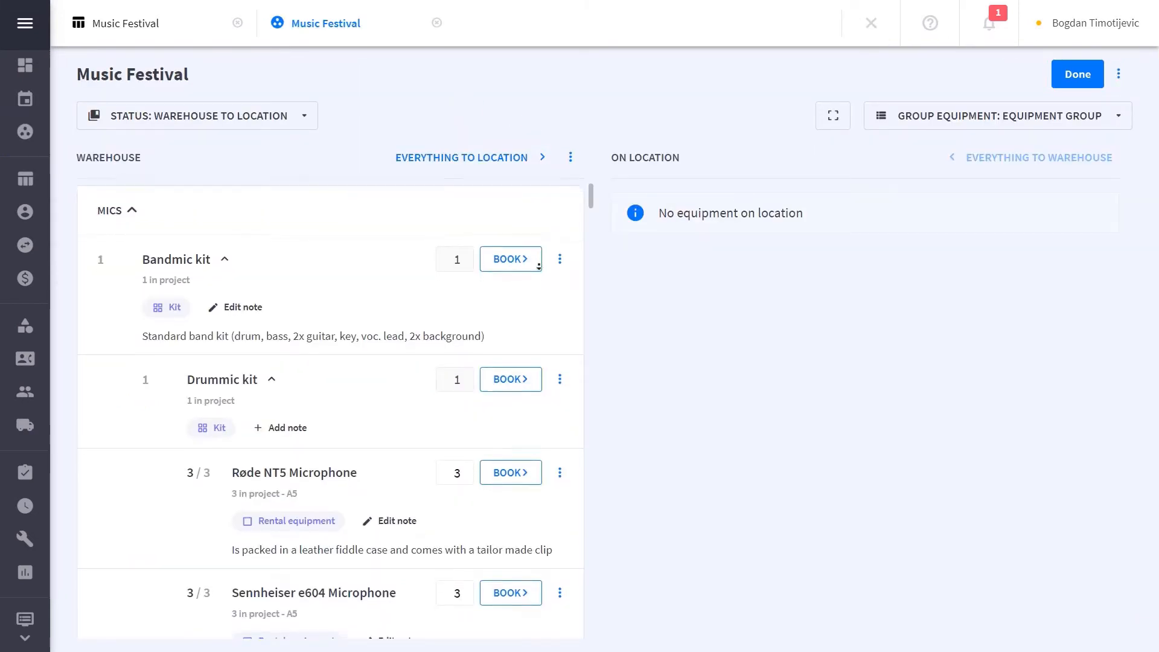
scroll(down, 3)
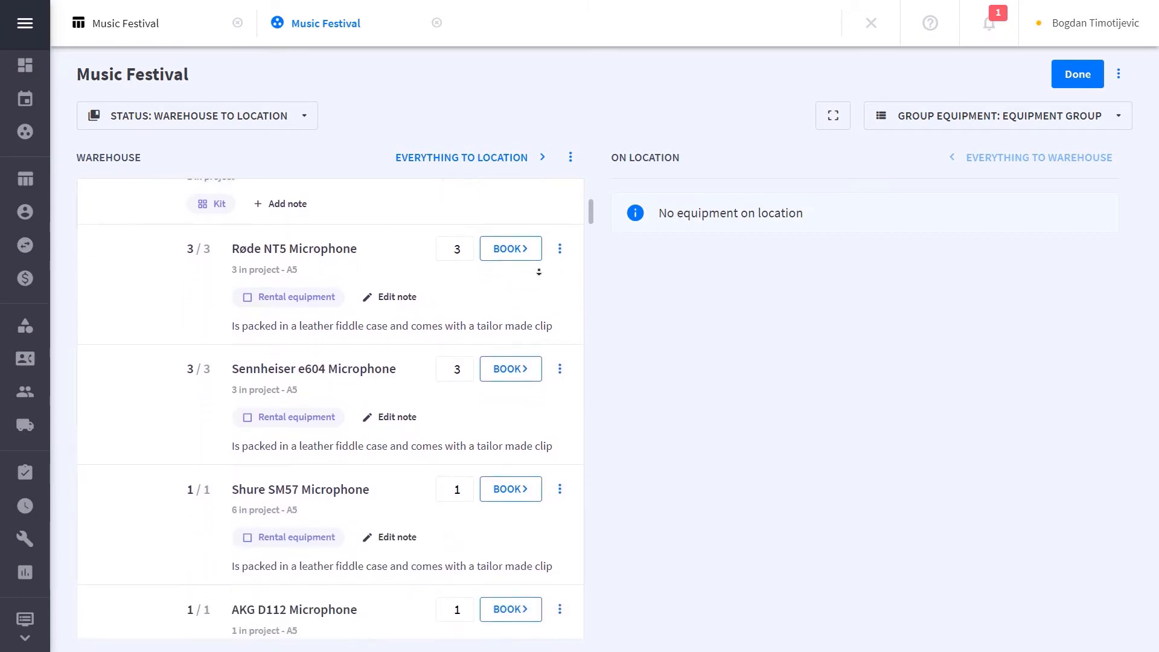
scroll(down, 3)
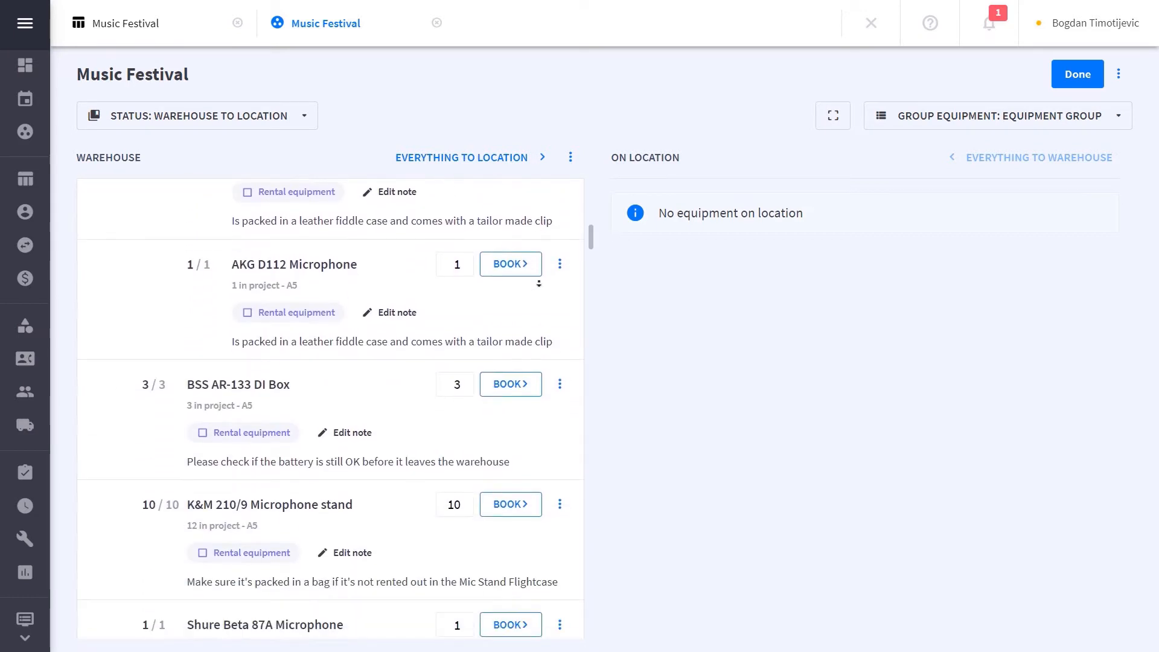
scroll(down, 3)
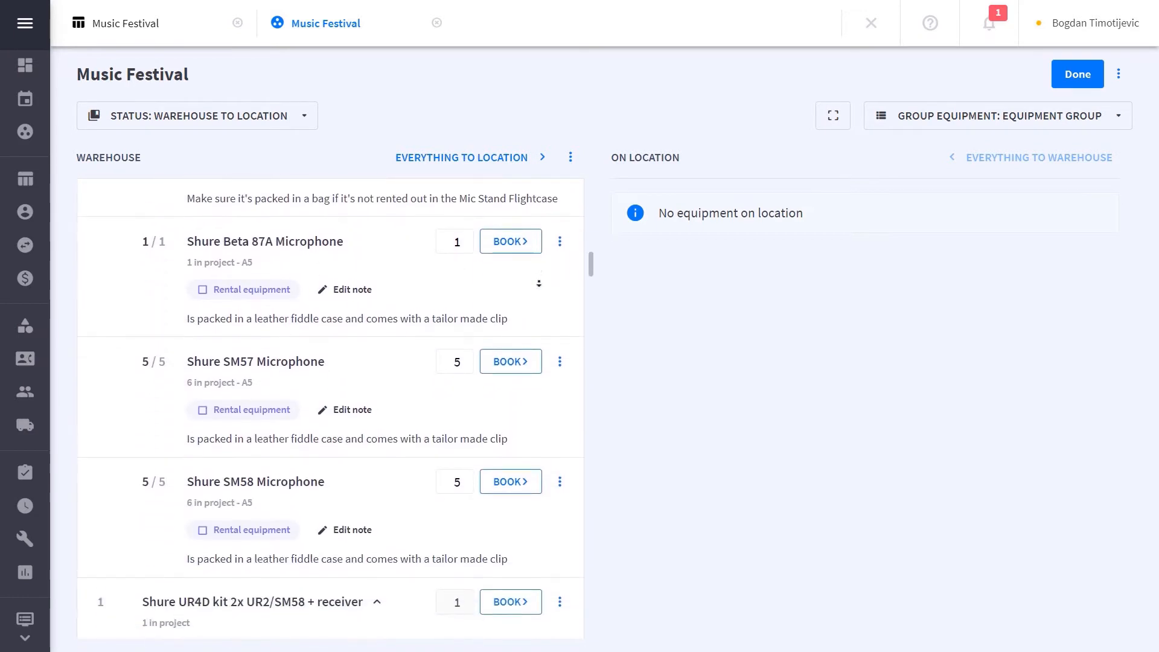
scroll(down, 3)
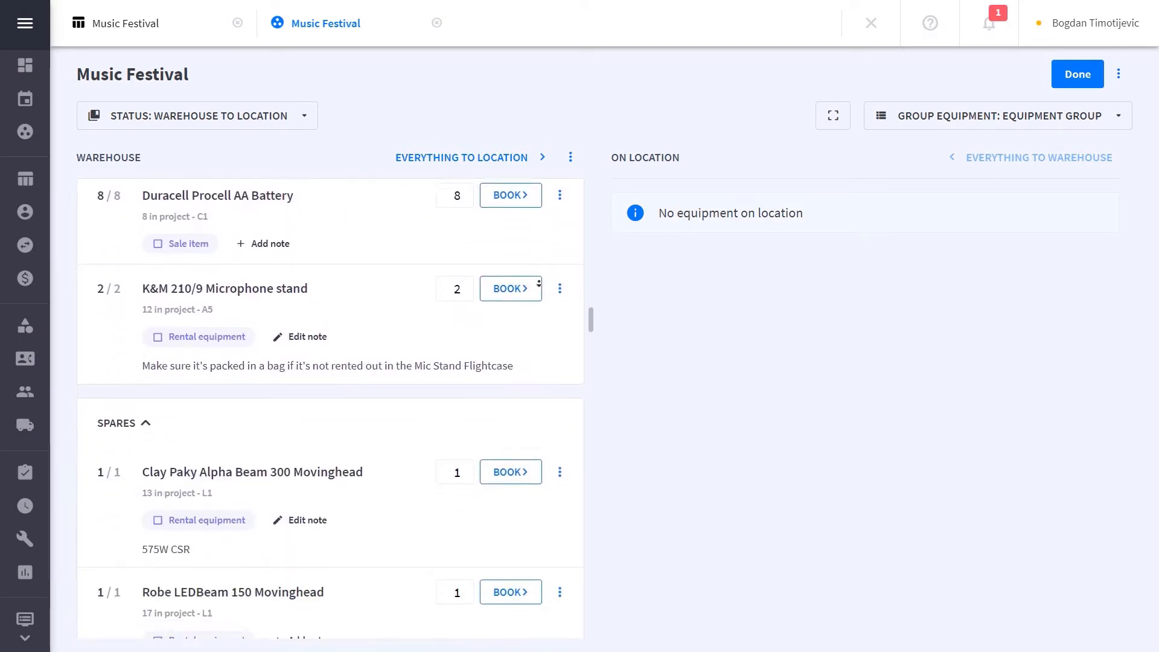
scroll(down, 3)
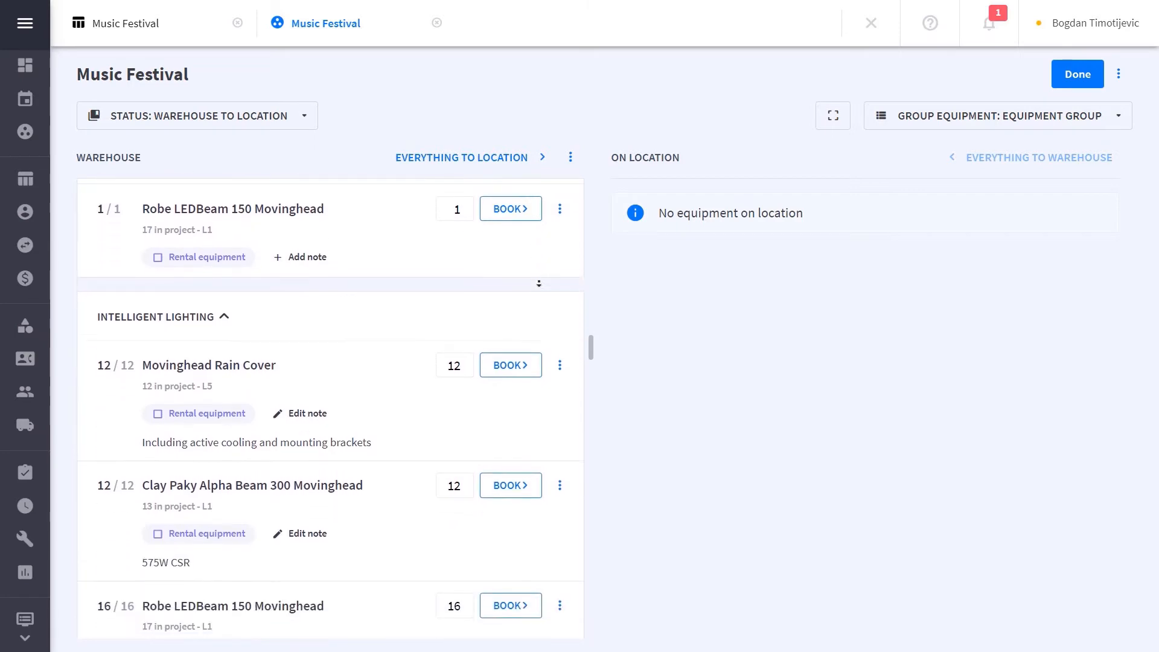
scroll(down, 3)
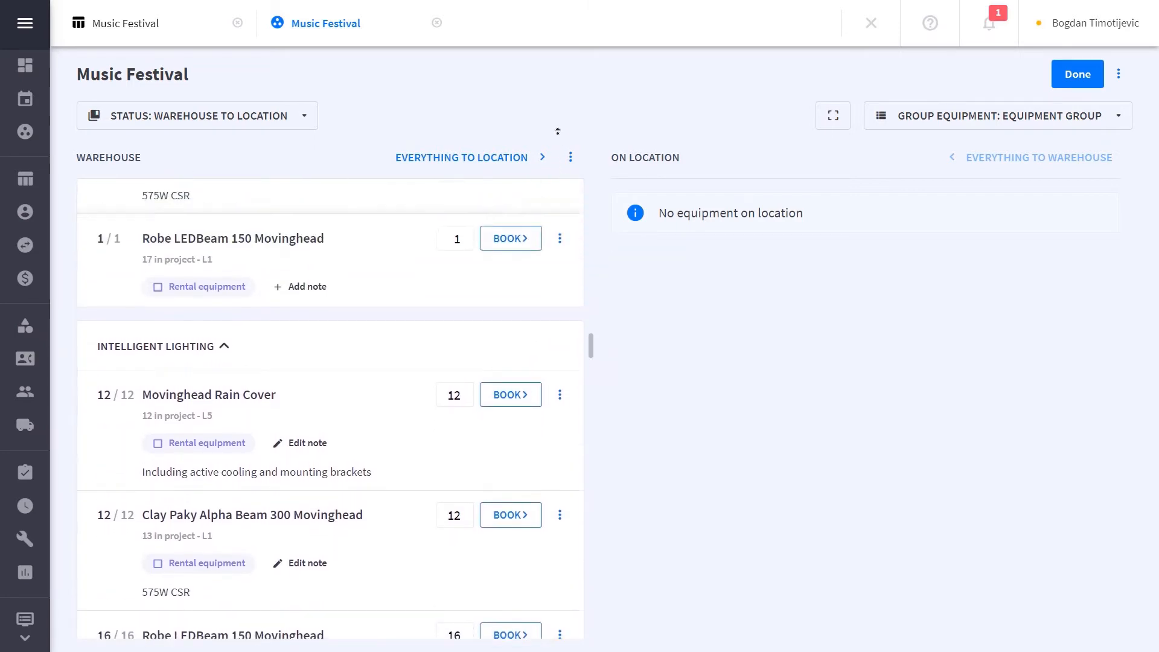
scroll(down, 3)
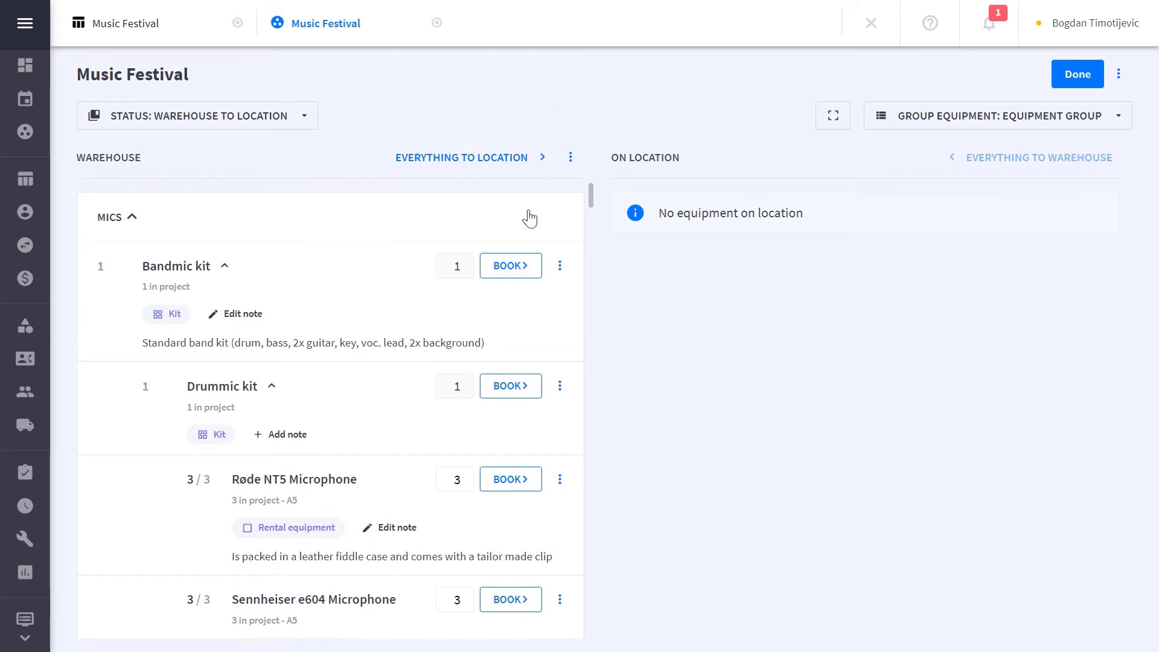
Step: Book the Bandmic kit, with Drummic kit and microphones, to On location
click(461, 157)
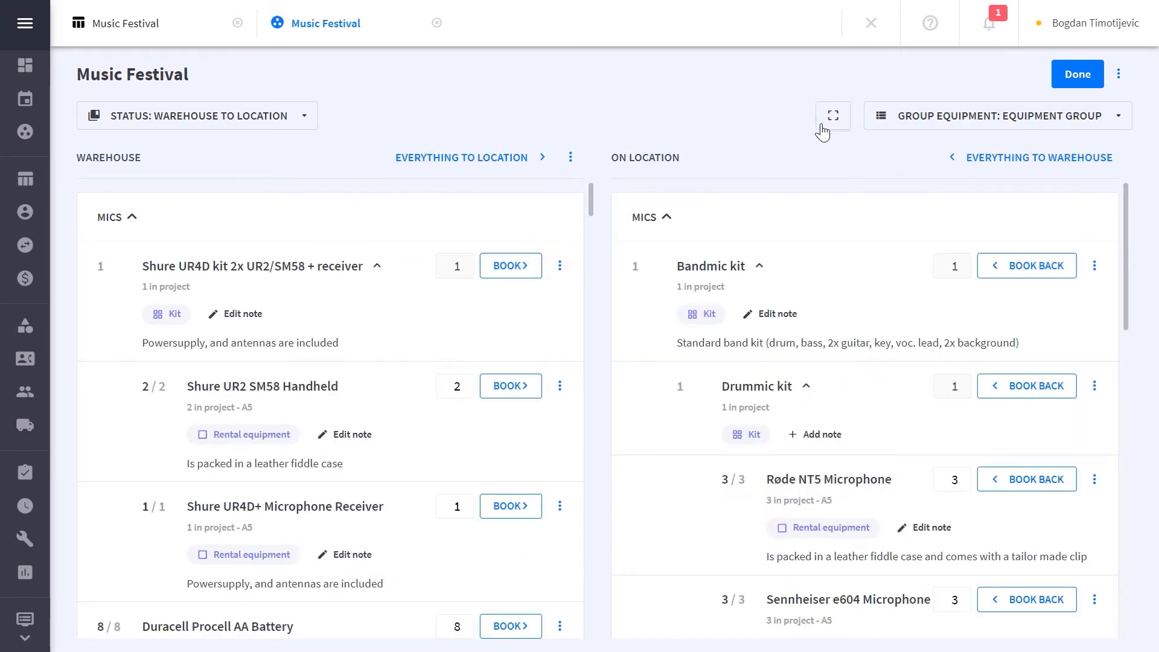
click(832, 115)
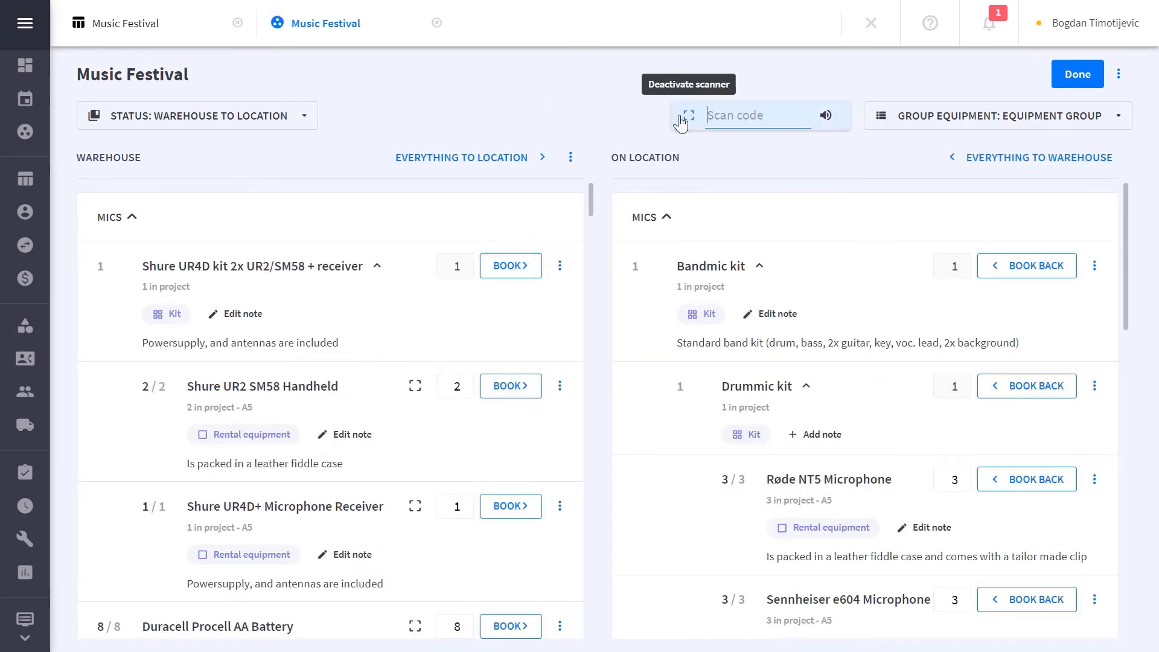
click(685, 115)
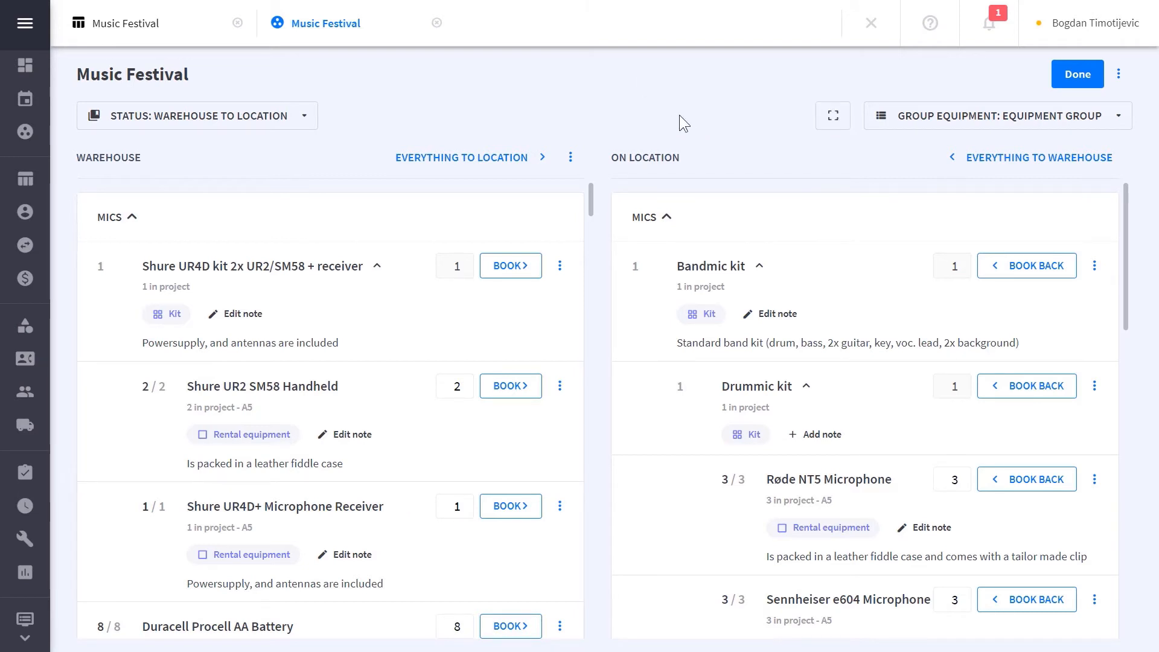
mouse_move(685, 129)
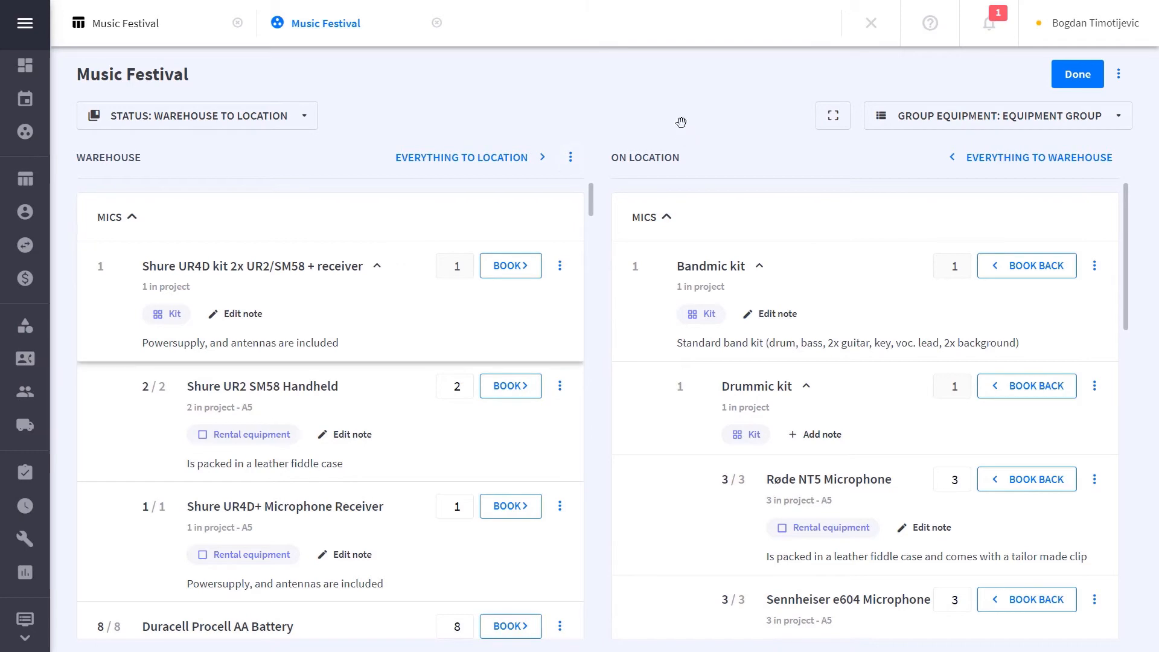
Step: Add one Pioneer CDJ2000 NXS2 Tabletop CD Player, shown in the price calculation
click(560, 266)
text(cdj)
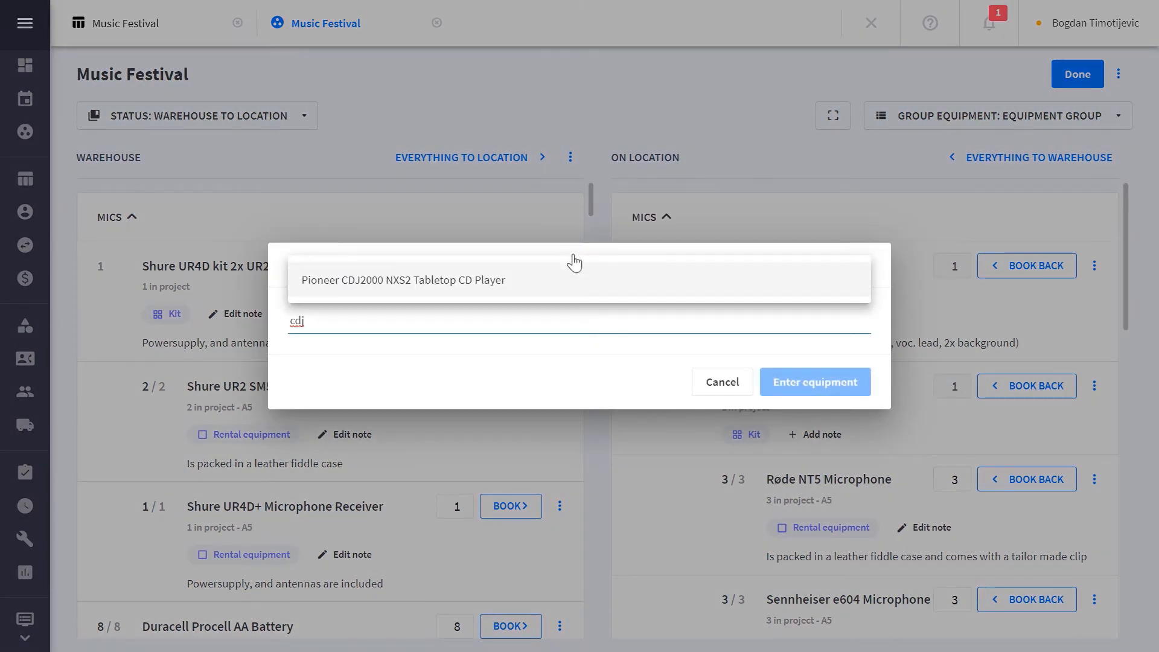
click(403, 280)
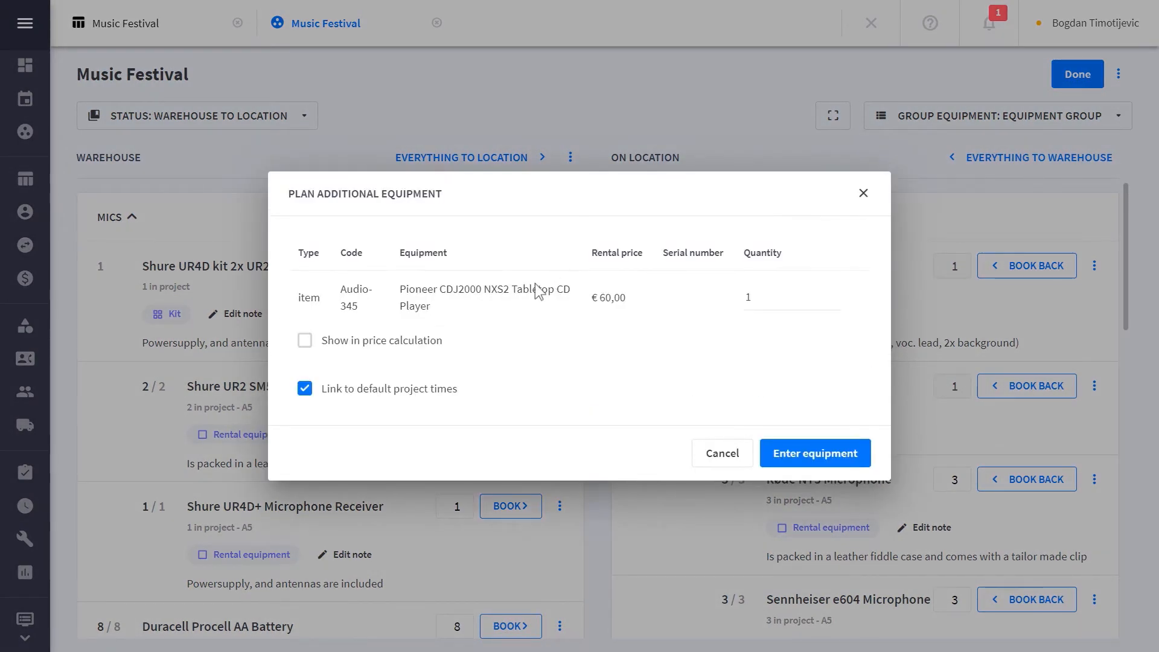
click(304, 339)
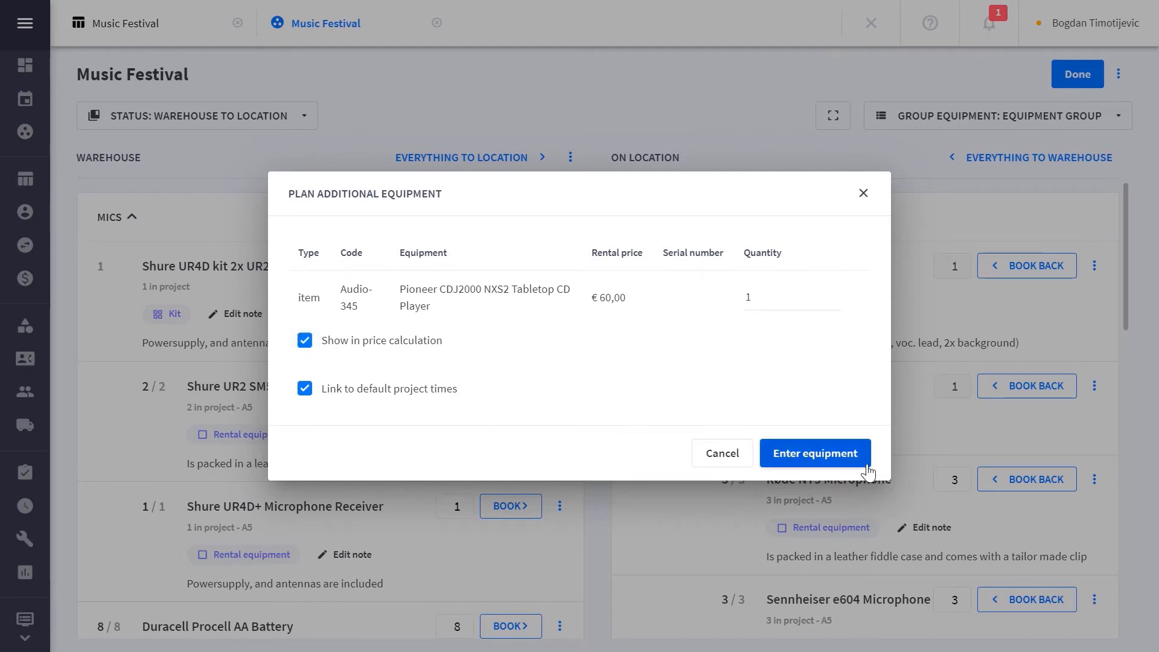
click(814, 452)
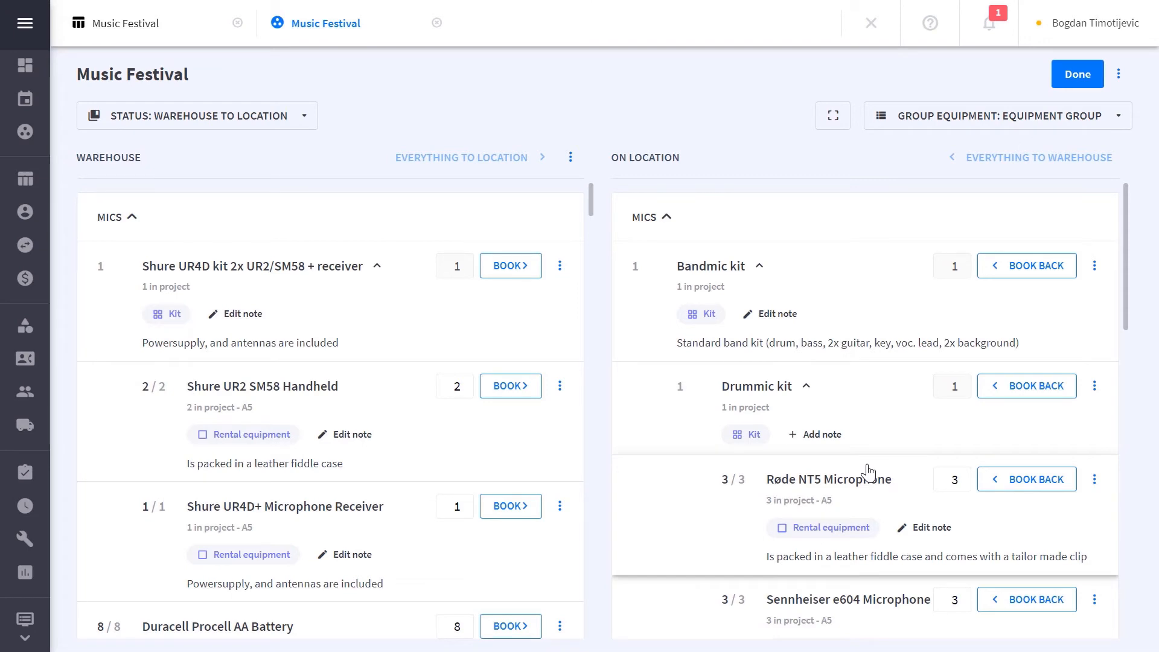
Step: Move everything to location, confirm, and save the project status as On location
click(461, 158)
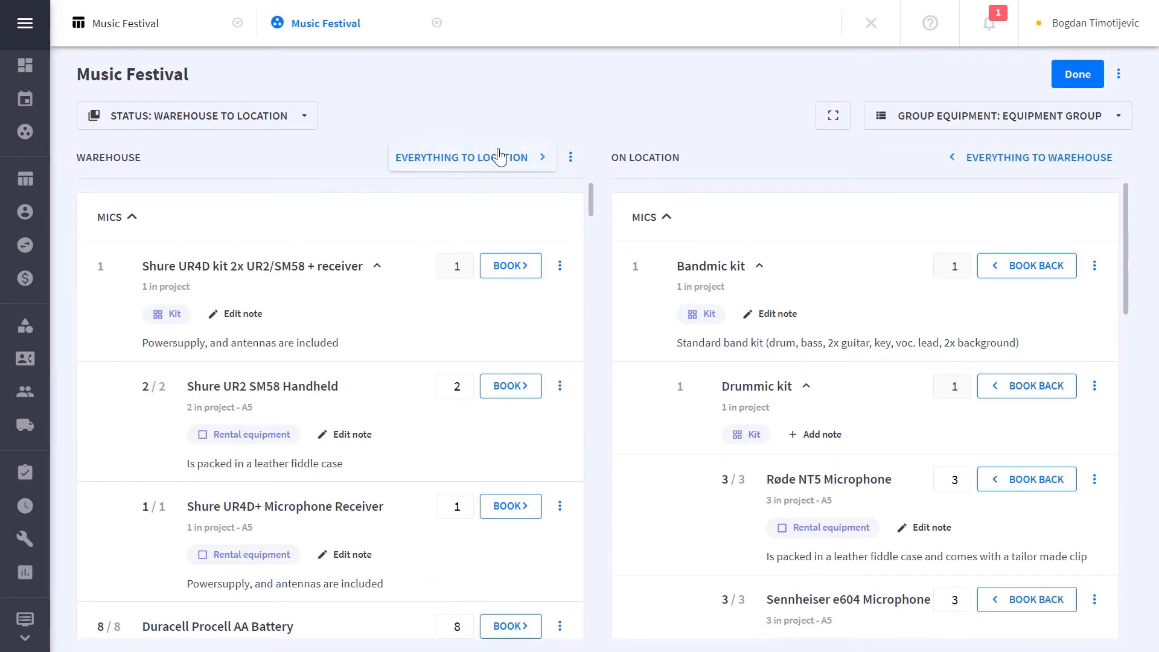
click(461, 157)
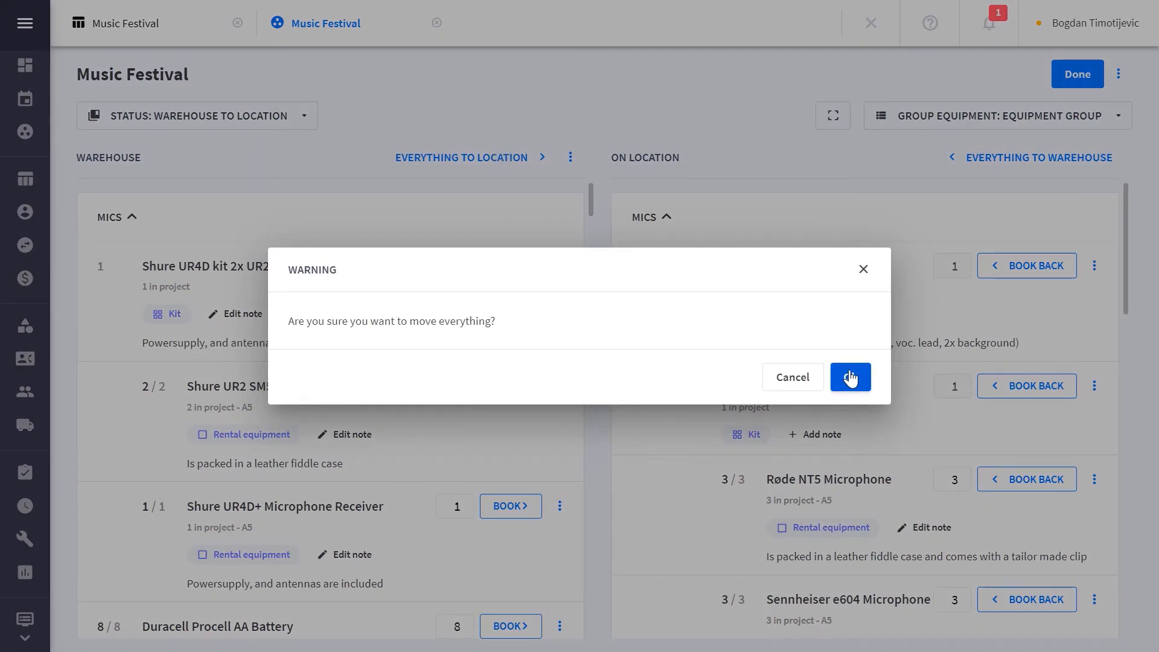
click(850, 377)
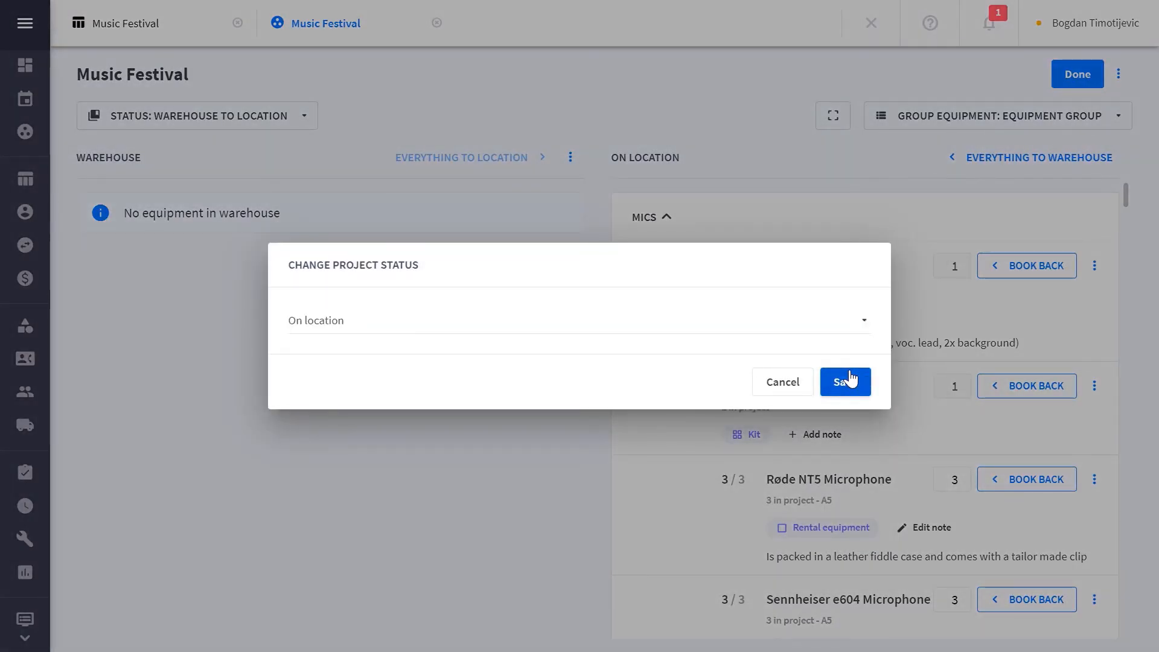
click(845, 382)
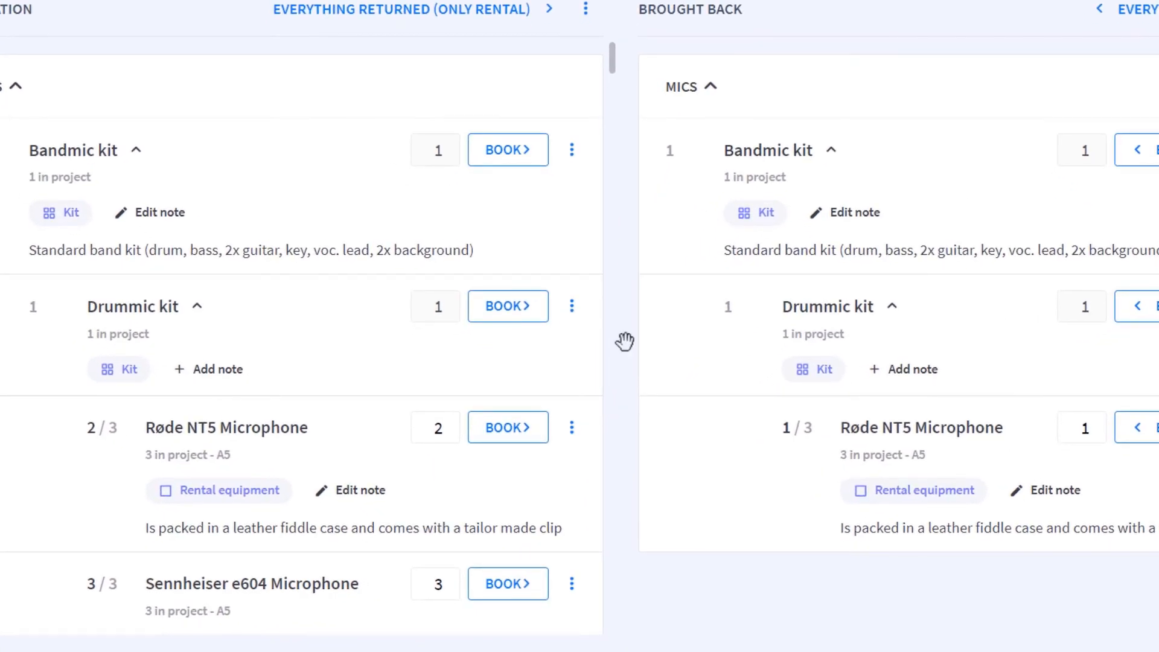
Step: Start a defect report for a Røde NT5 microphone on location
click(570, 427)
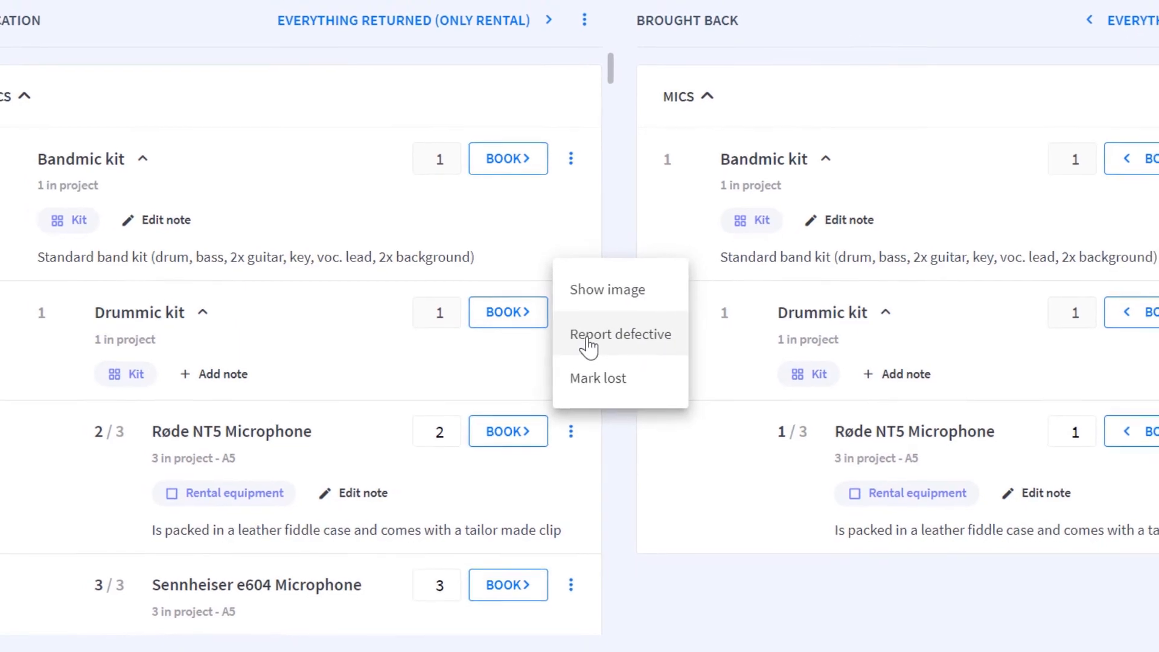
click(621, 334)
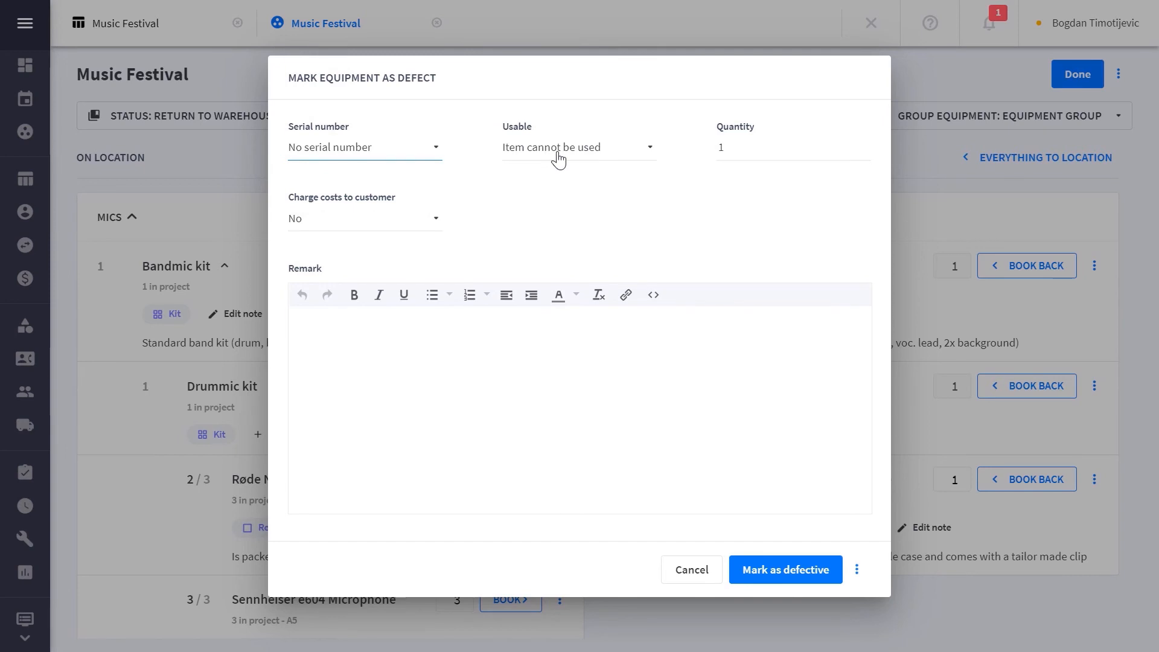
Step: Save the Røde NT5 as defective: unusable, with costs charged to the customer
click(579, 147)
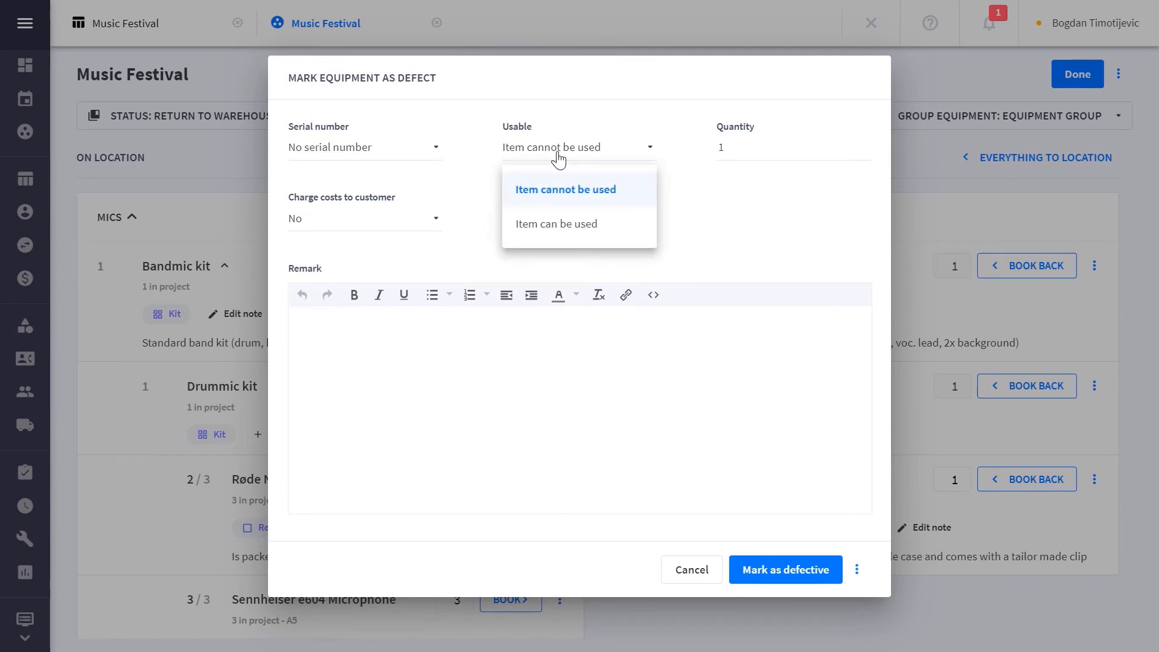
click(363, 218)
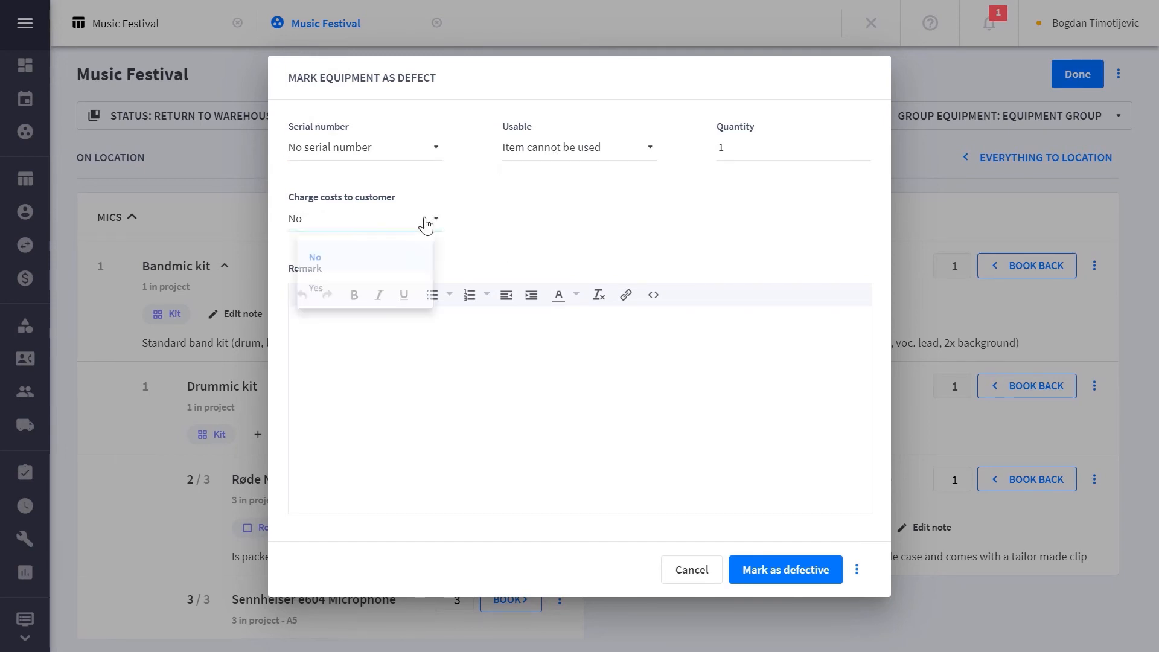
click(316, 287)
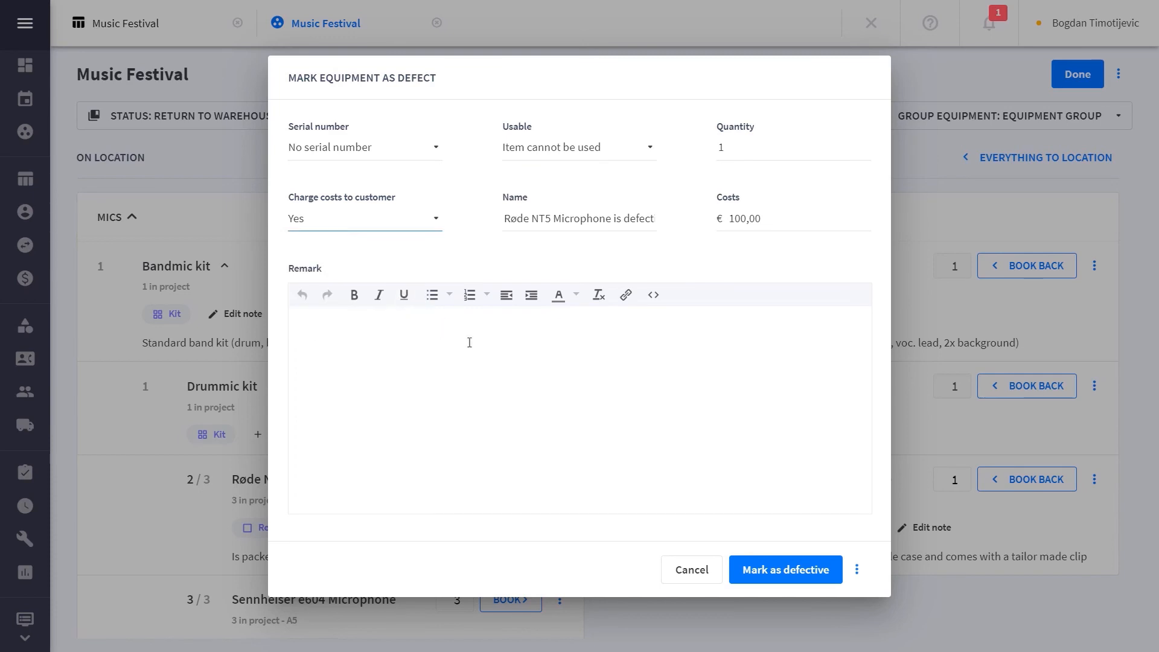
click(784, 569)
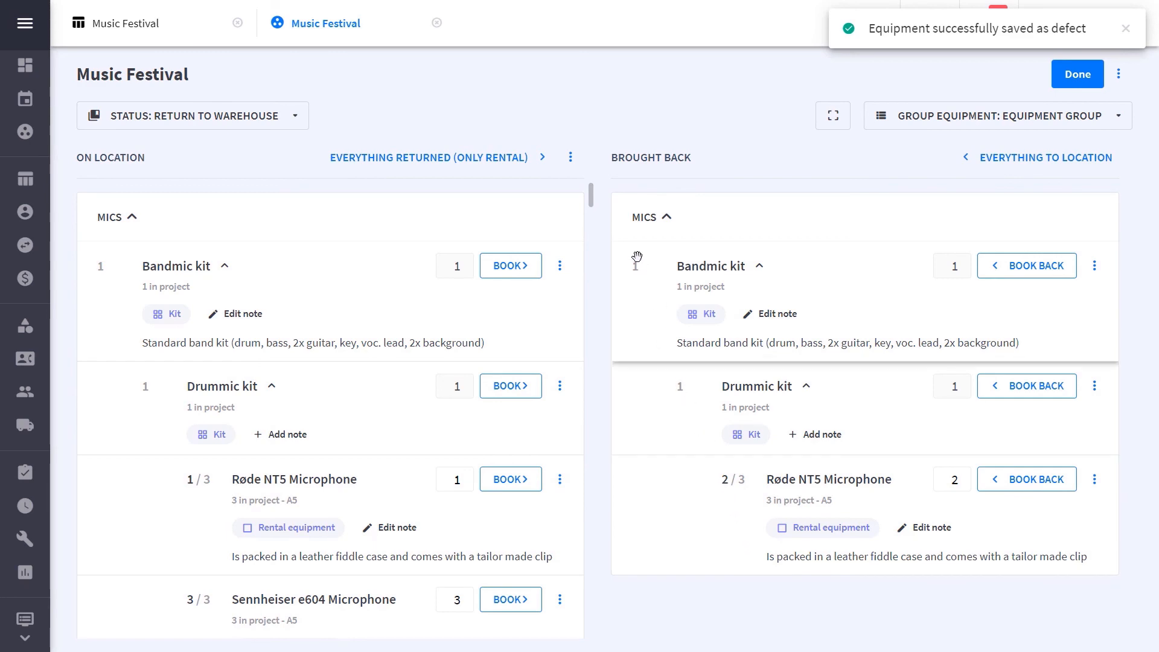
Step: Return all rental equipment to the warehouse and confirm the warning
click(428, 157)
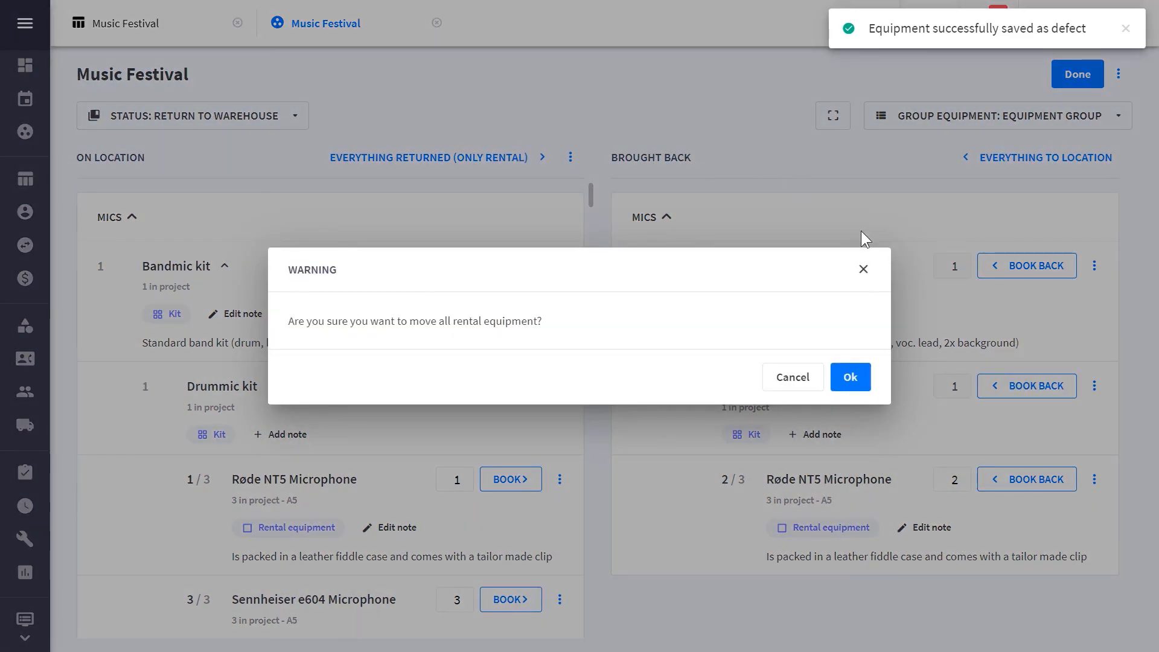
click(849, 376)
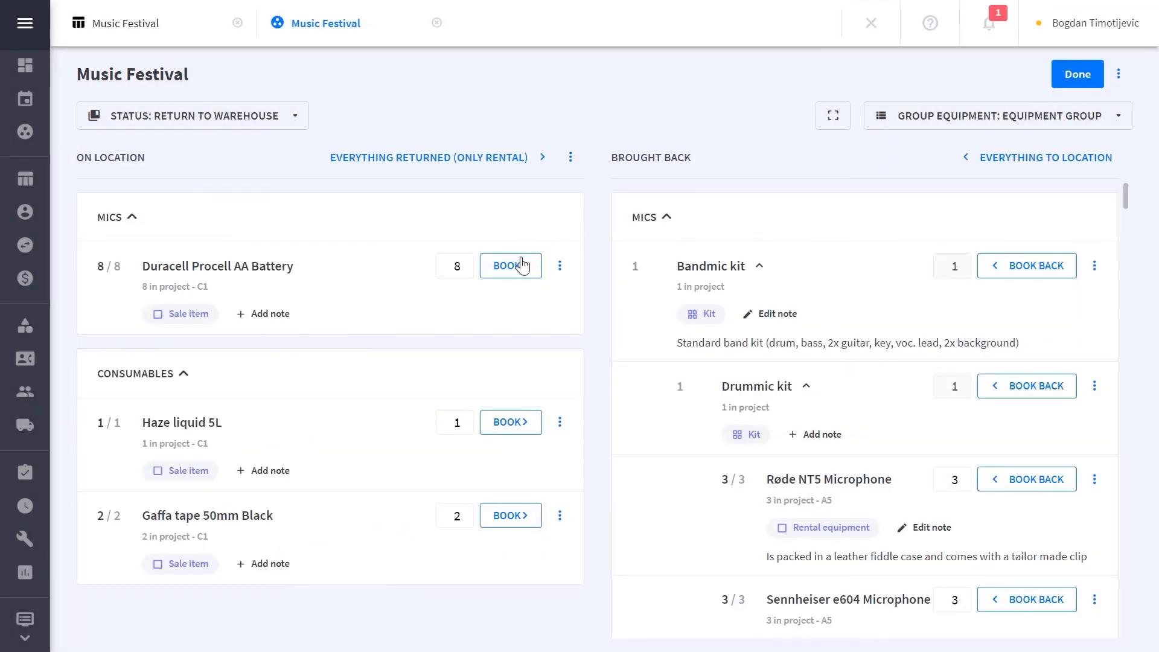